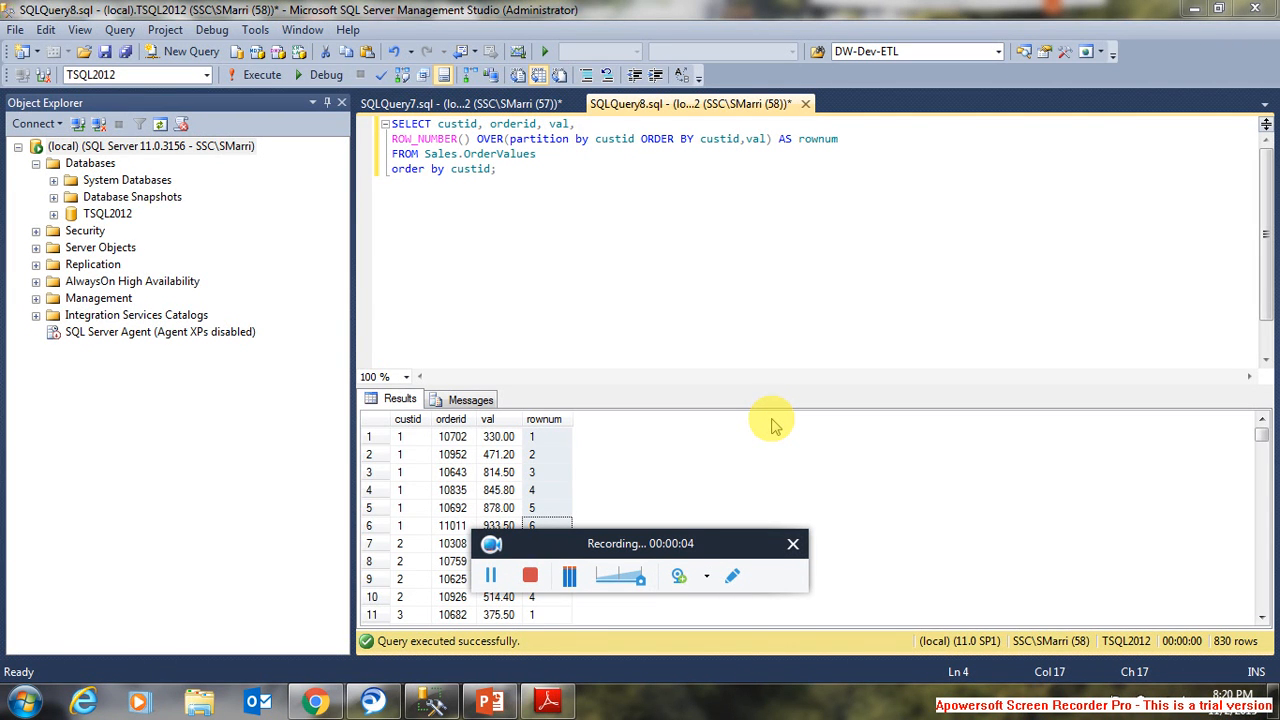
mouse_move(684, 344)
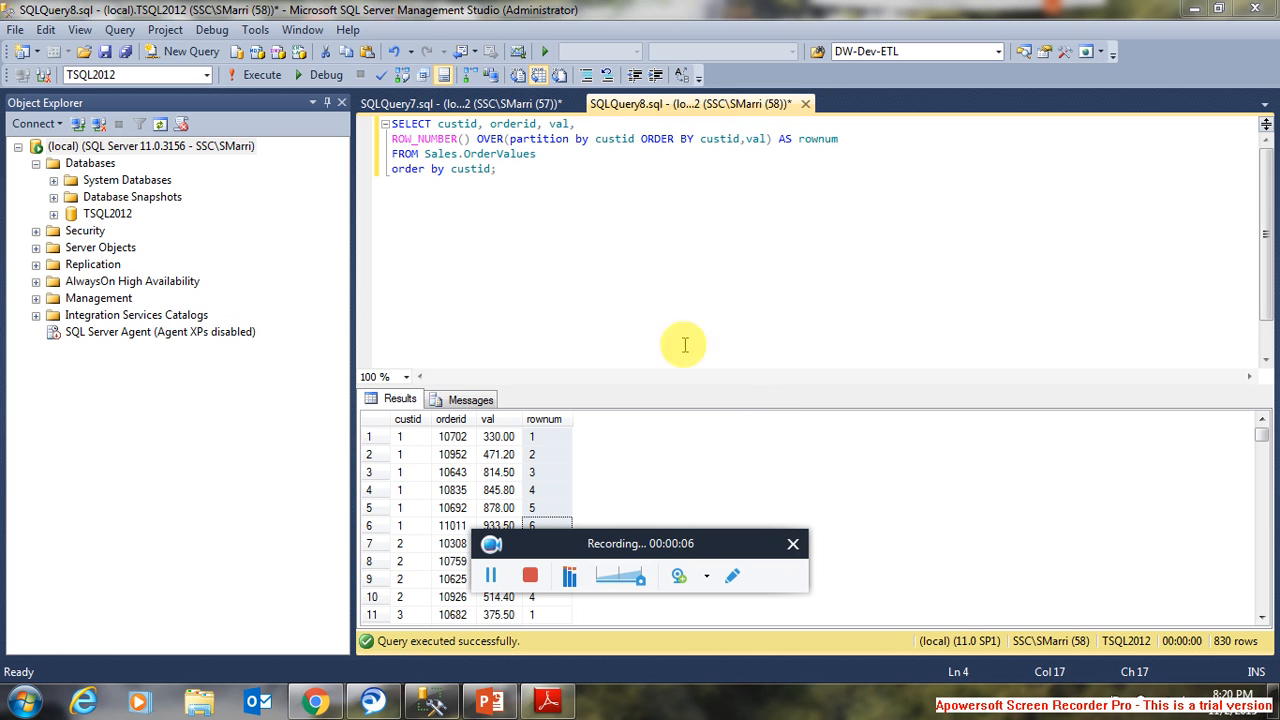
double_click(456, 124)
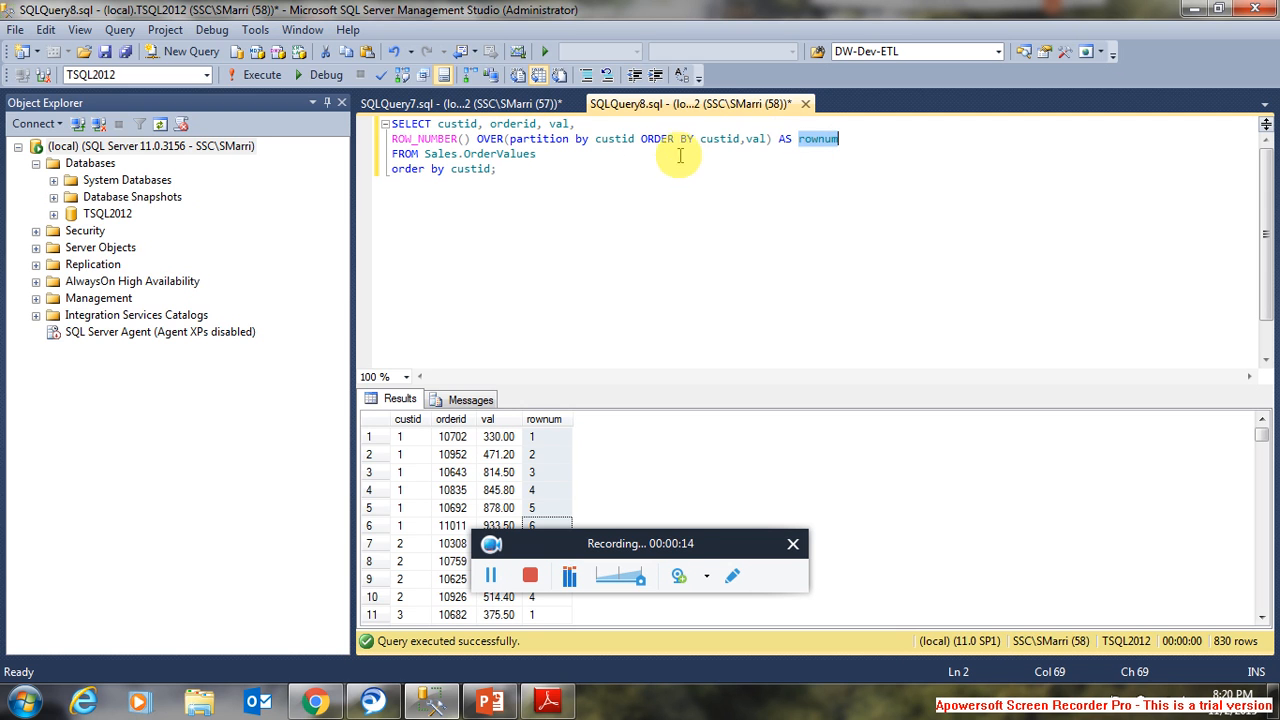
mouse_move(614, 138)
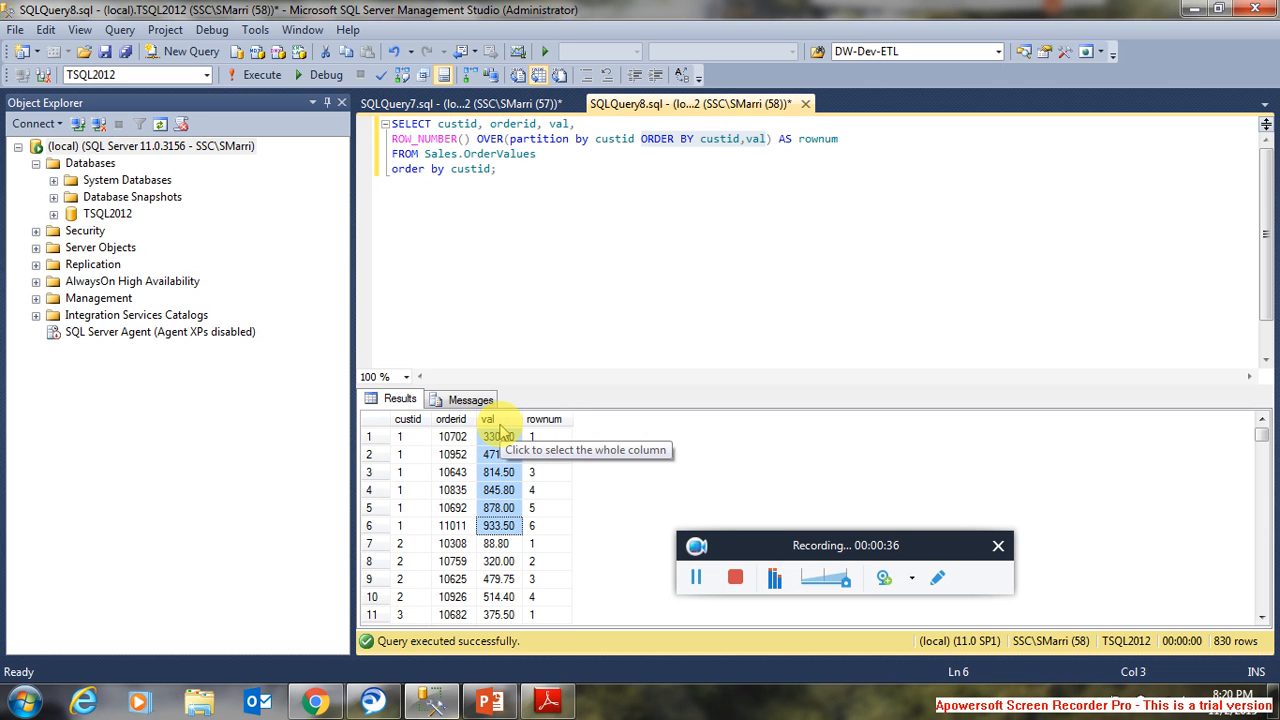
mouse_move(560, 440)
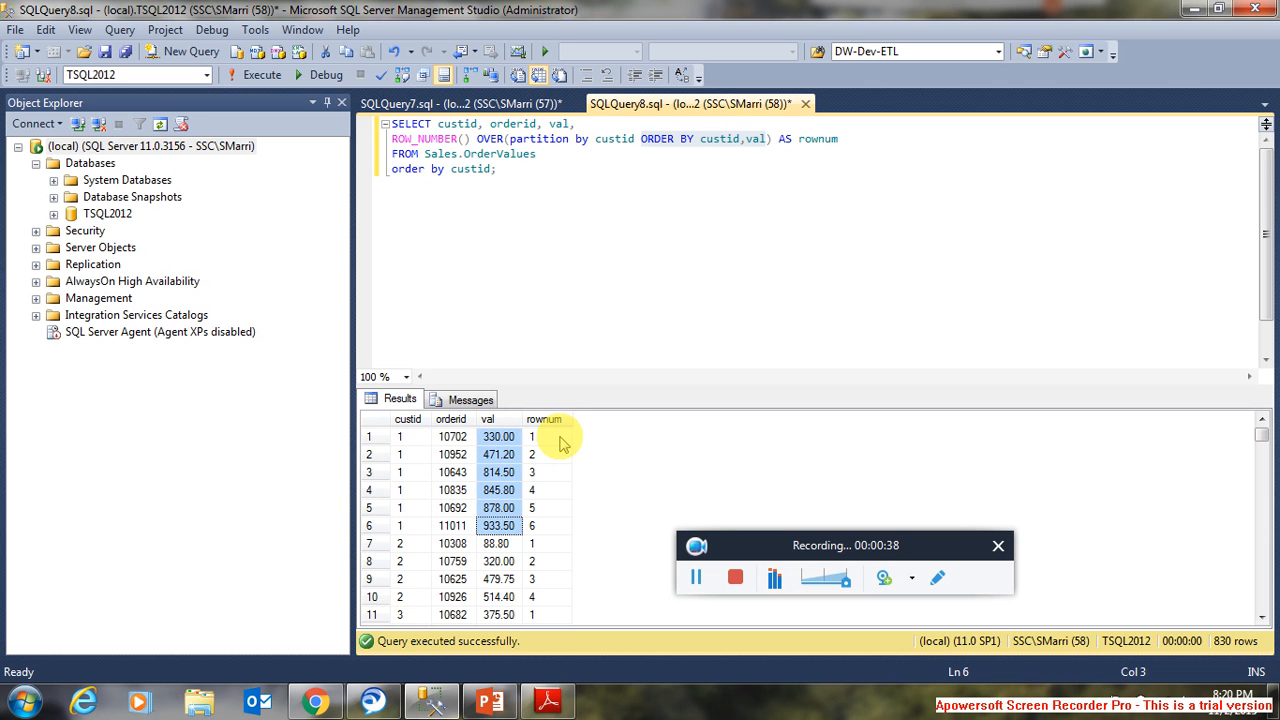
click(544, 420)
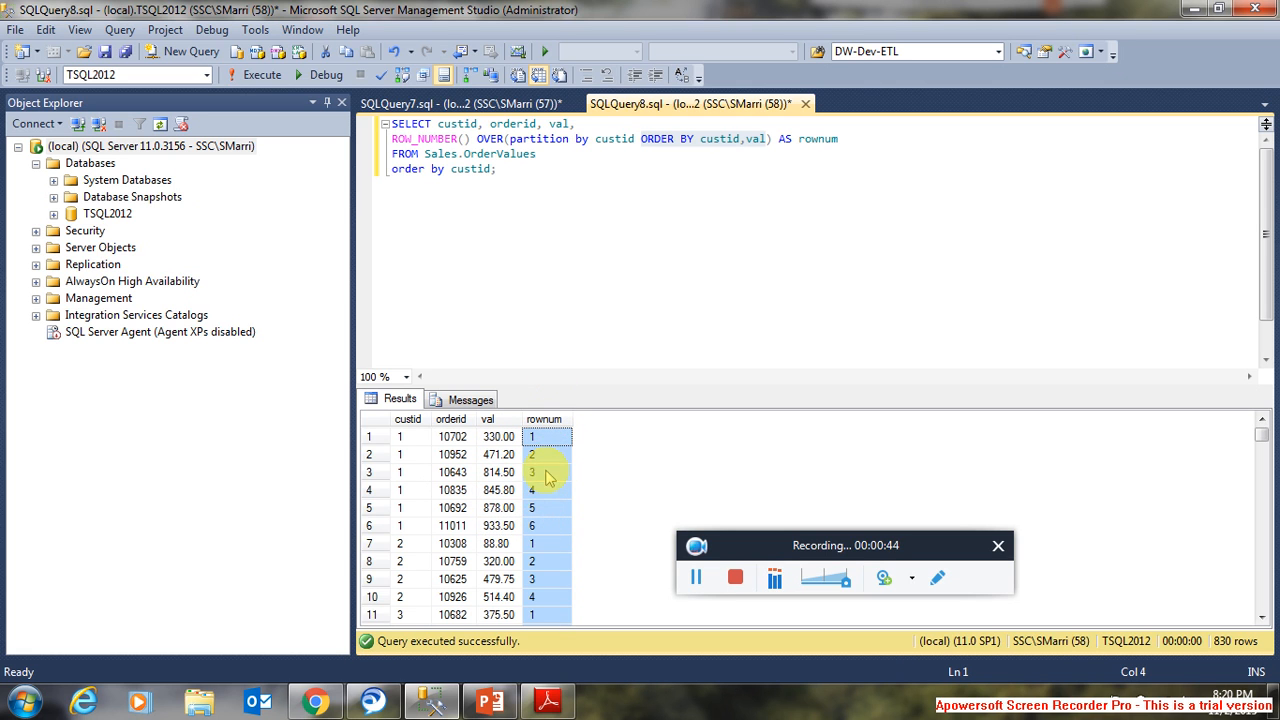
click(548, 524)
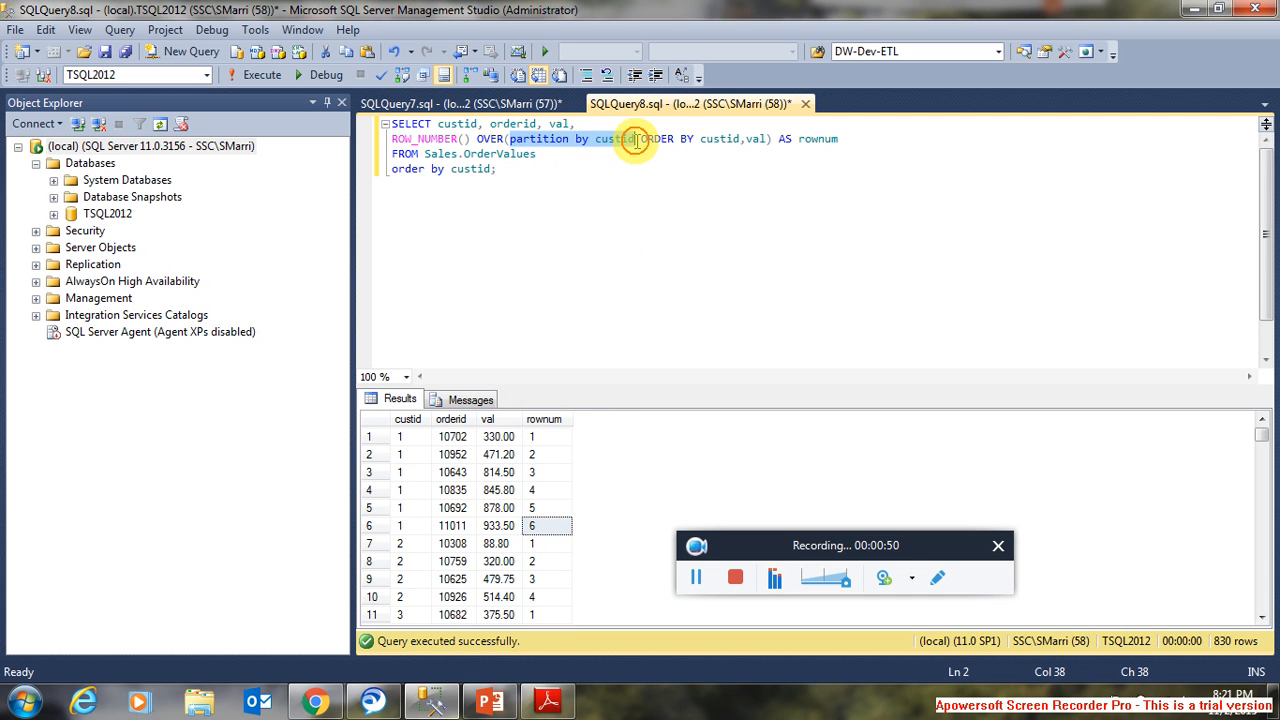
mouse_move(616, 138)
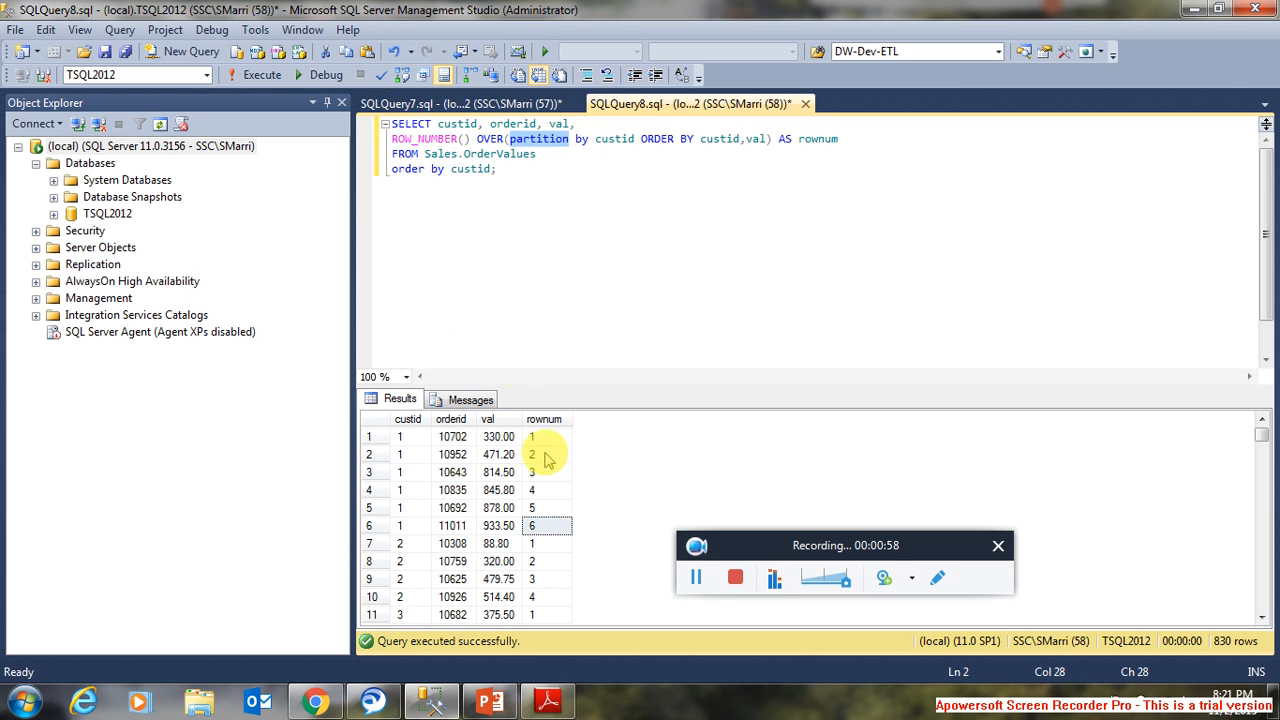
mouse_move(536, 560)
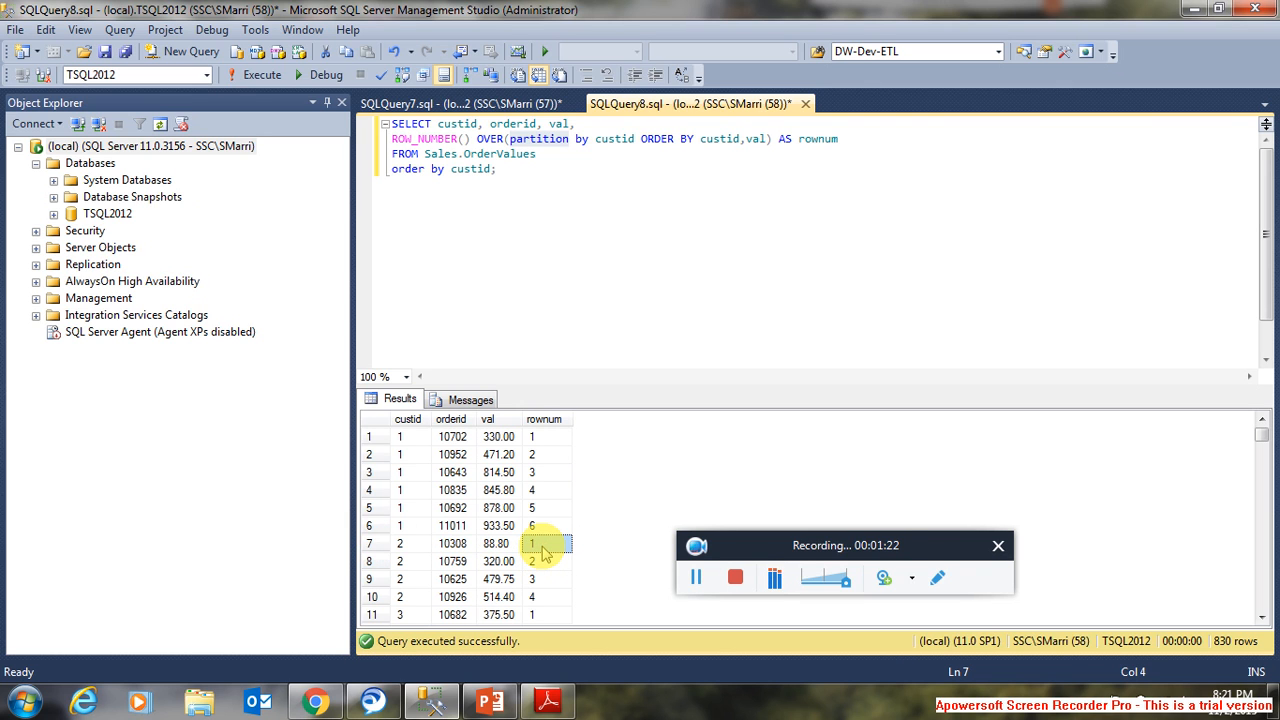
click(544, 560)
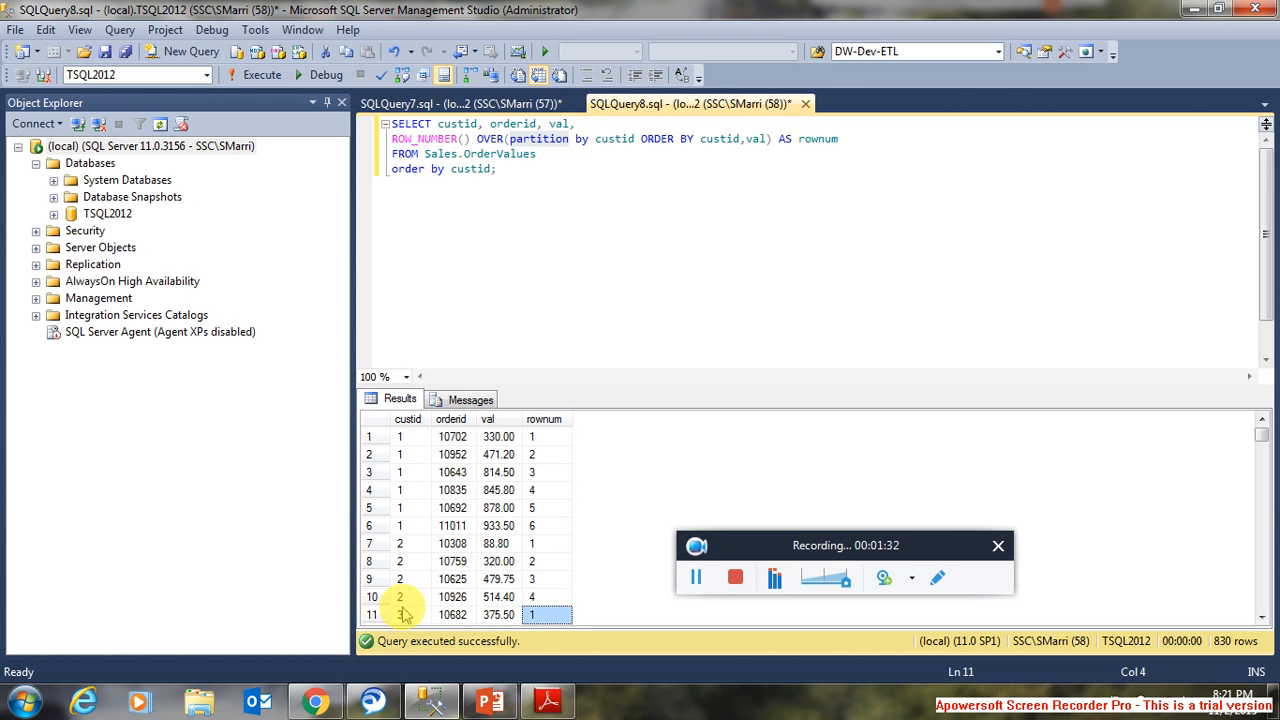
click(372, 614)
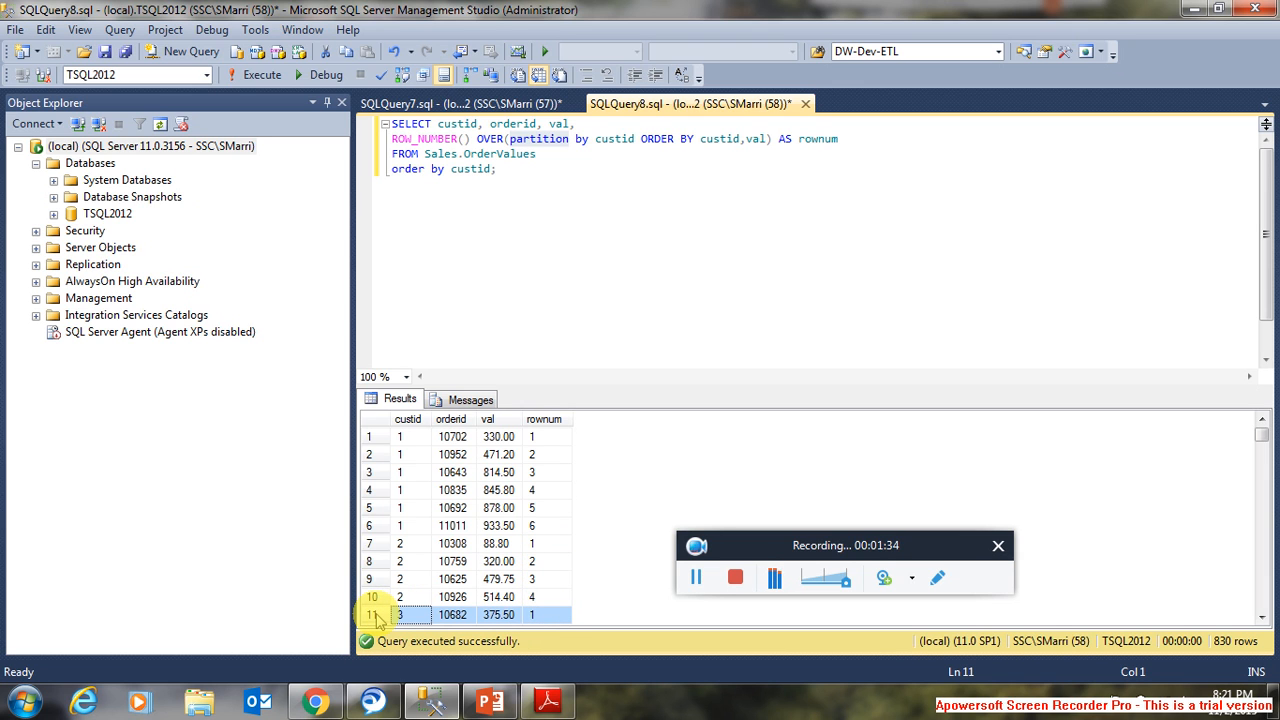